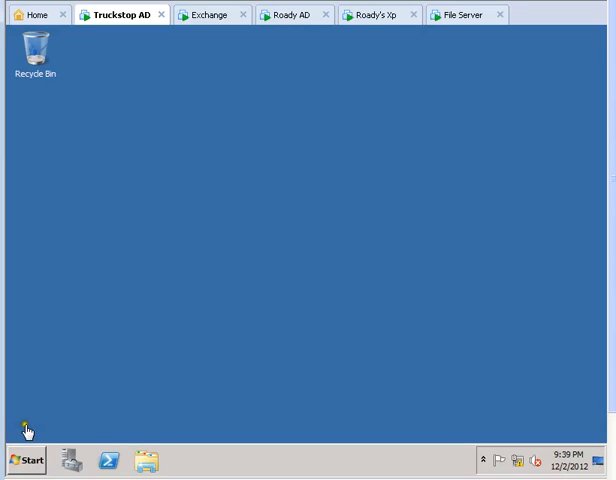
mouse_move(182, 344)
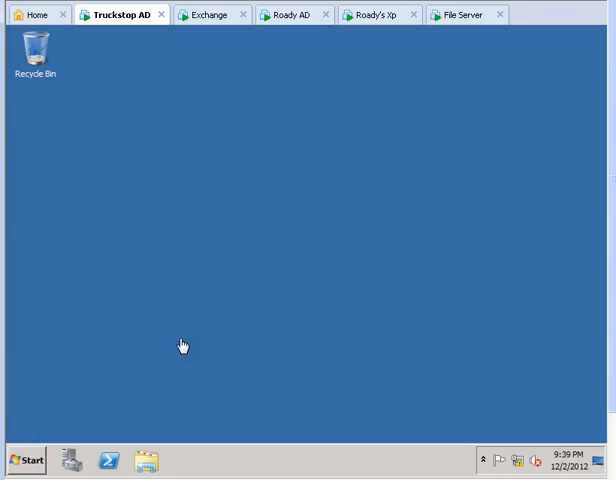
mouse_move(30, 460)
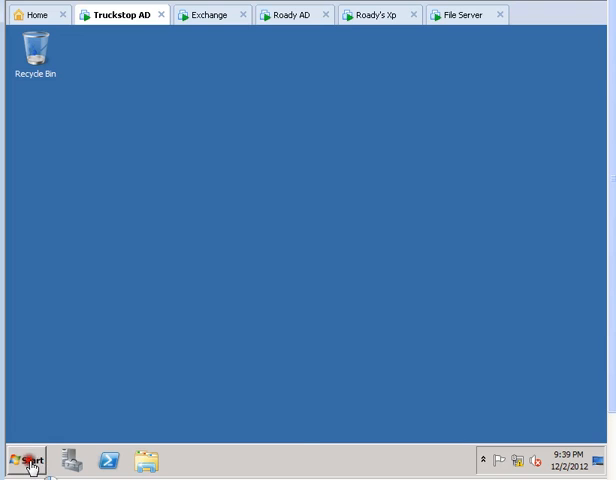
Launch Active Directory Users and Computers from the Start menu's Administrative Tools
click(22, 460)
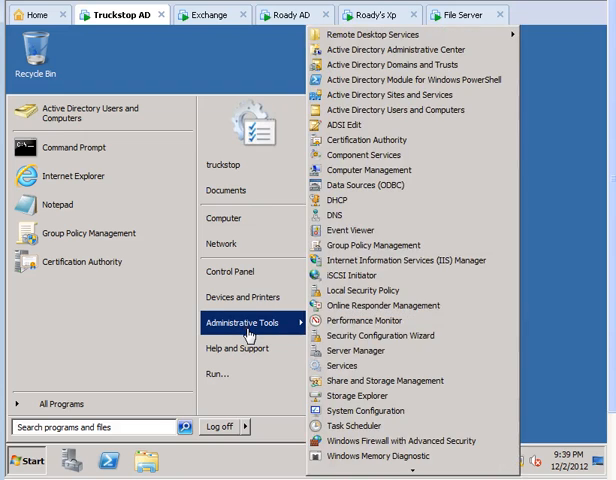
mouse_move(398, 64)
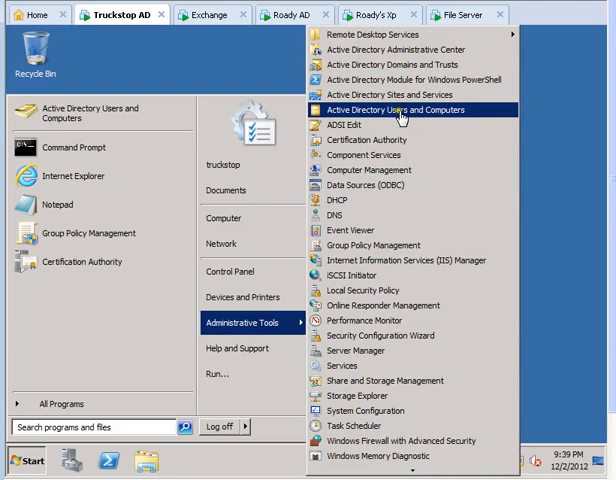
click(398, 112)
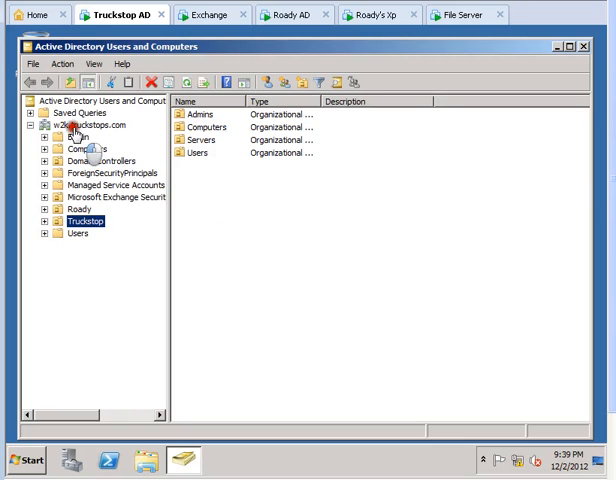
Create a Tvcc organizational unit at the domain root with accidental-deletion protection off
right_click(90, 124)
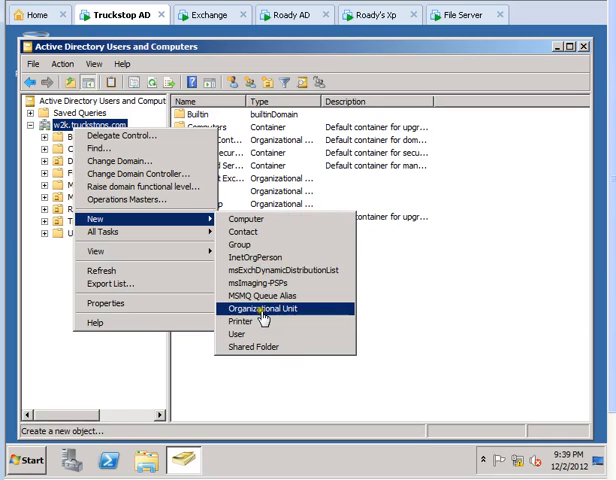
click(272, 324)
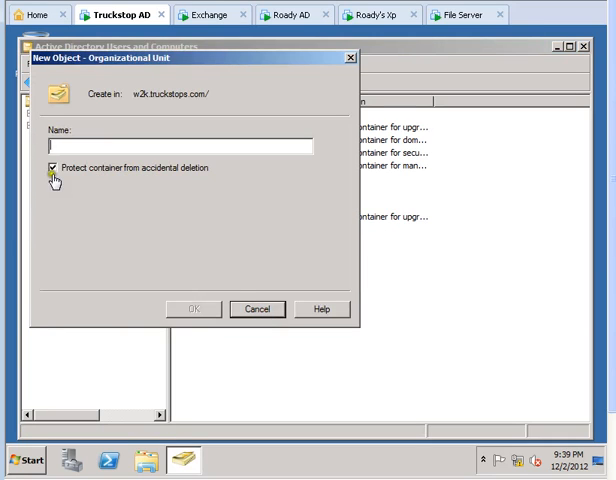
click(50, 168)
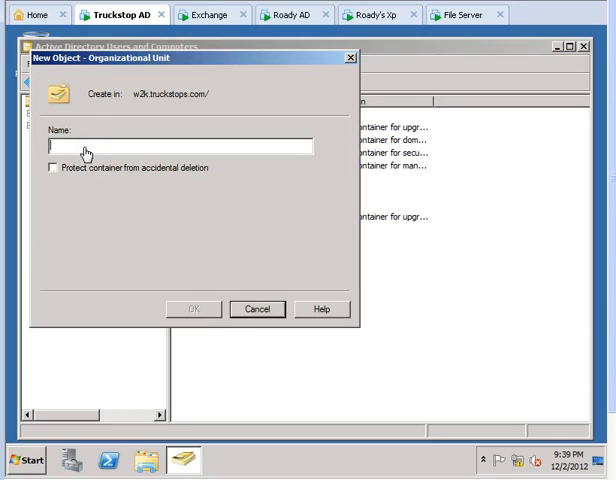
text(Tvcc)
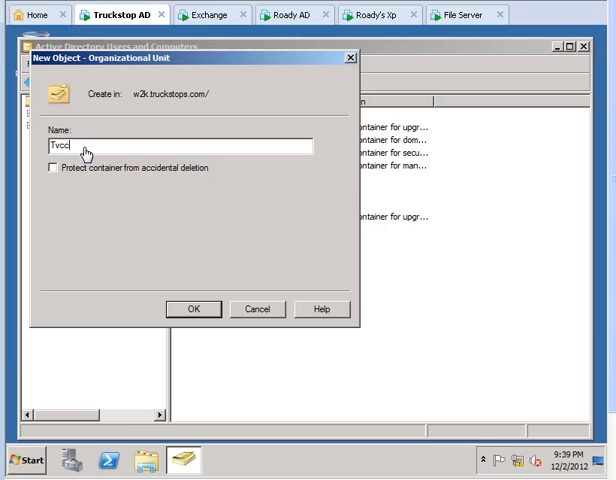
mouse_move(140, 336)
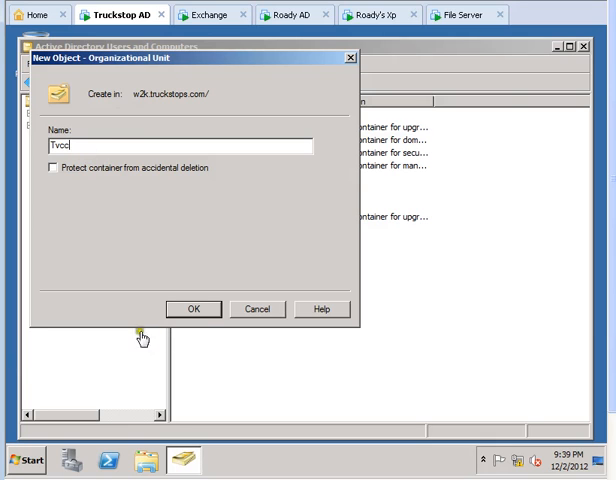
click(192, 308)
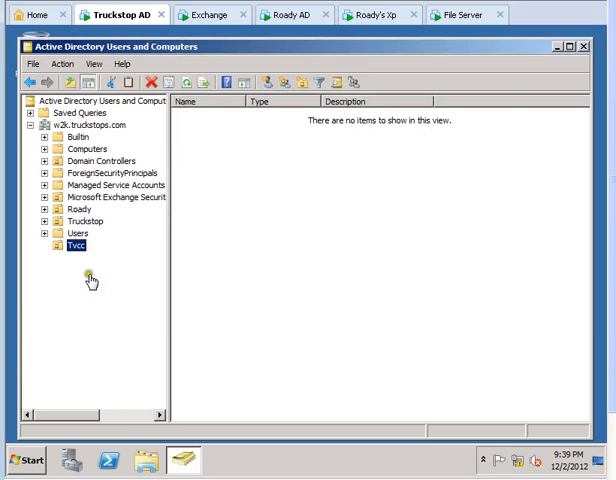
Create an IT Department organizational unit inside Tvcc with accidental-deletion protection off
right_click(72, 244)
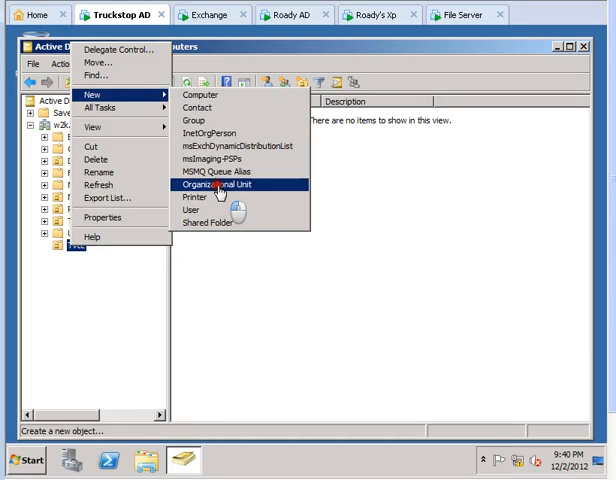
click(220, 186)
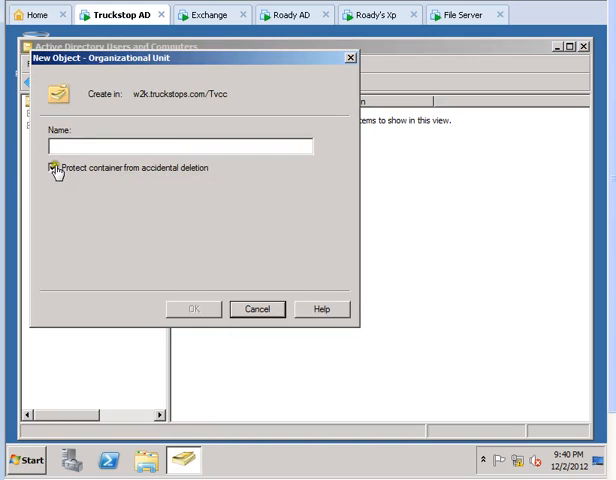
click(54, 168)
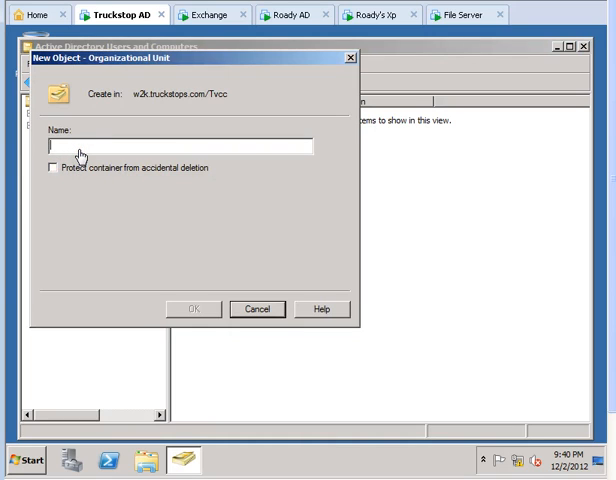
text(IT)
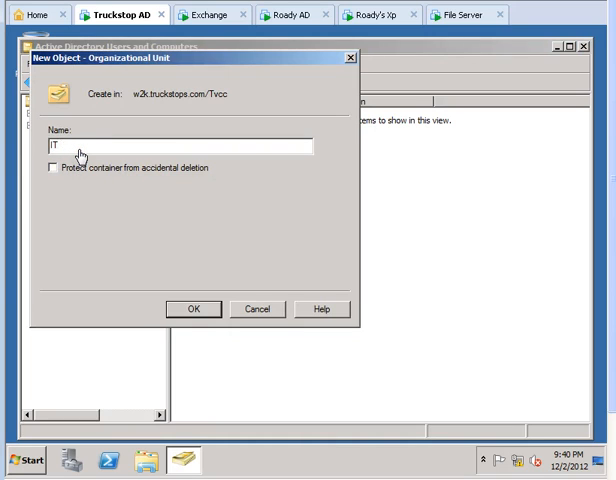
text(Department)
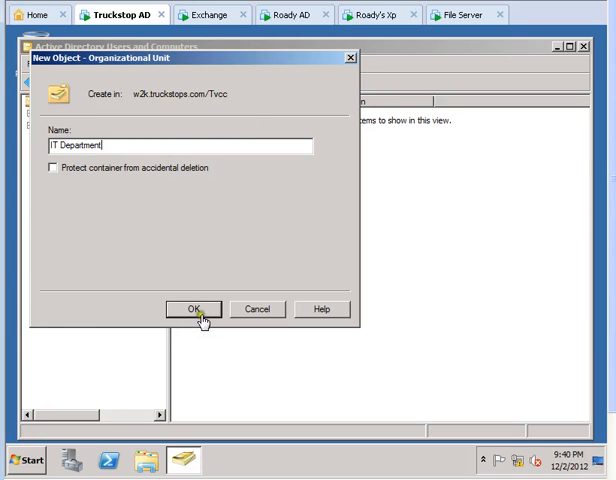
click(192, 308)
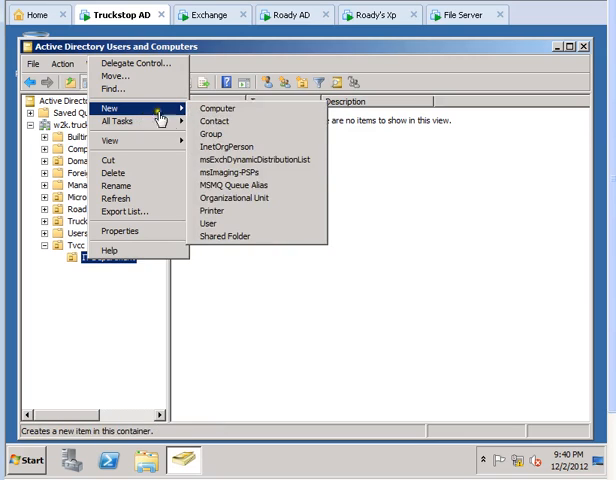
click(208, 222)
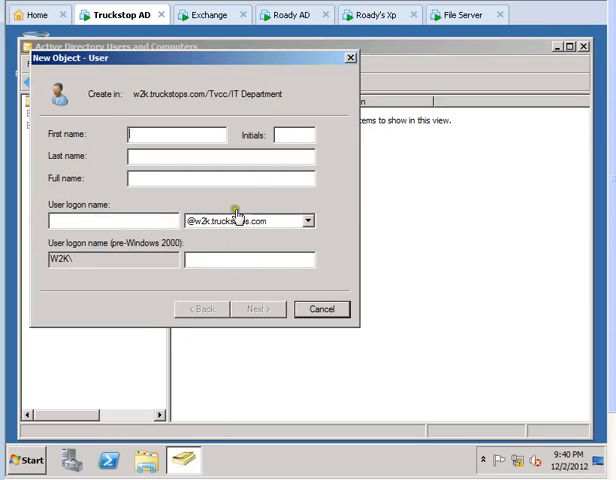
mouse_move(122, 112)
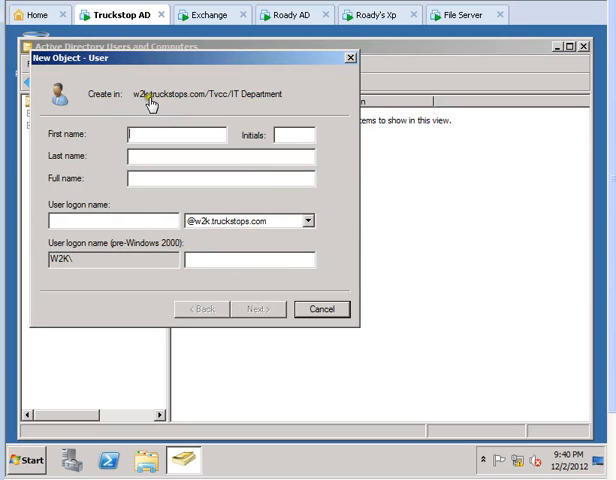
mouse_move(184, 108)
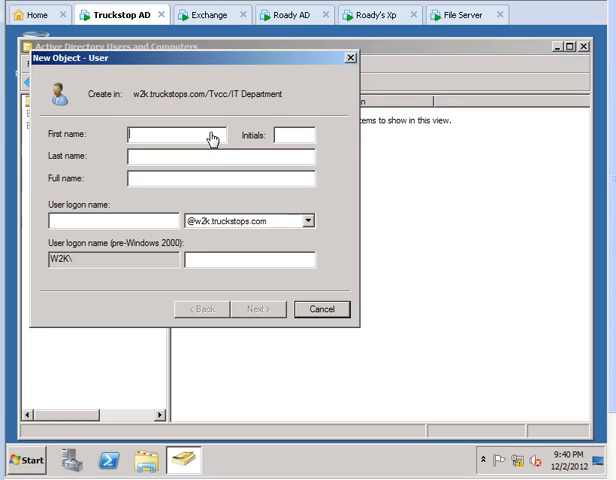
text(D)
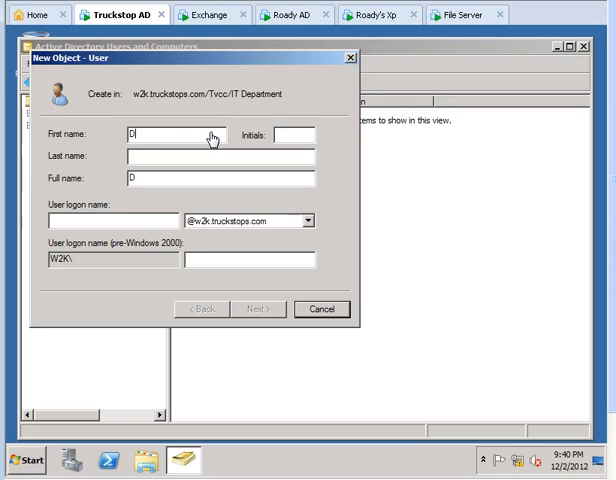
text(ustin)
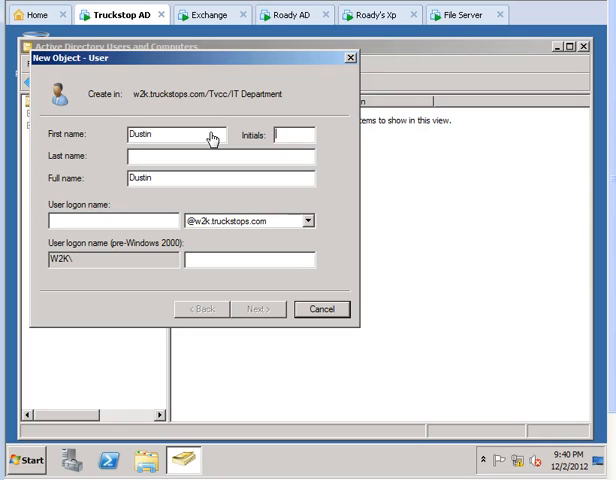
text(Mason)
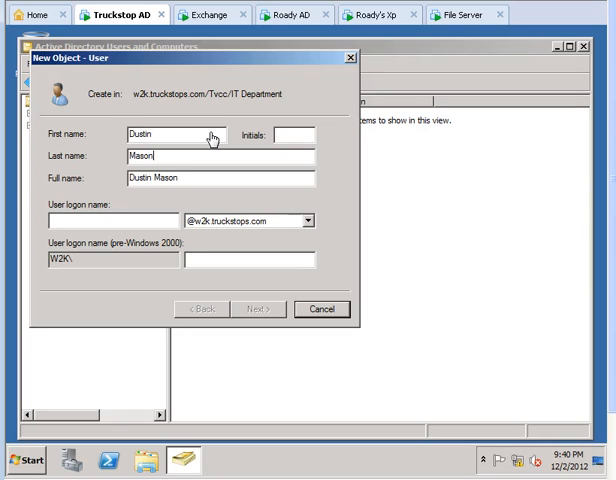
triple_click(152, 176)
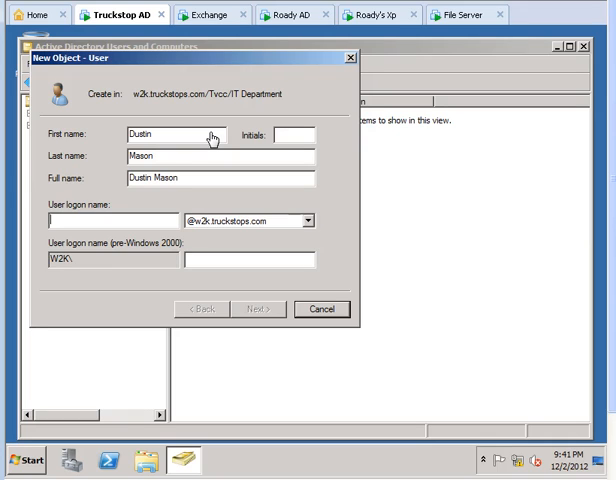
text(Dus)
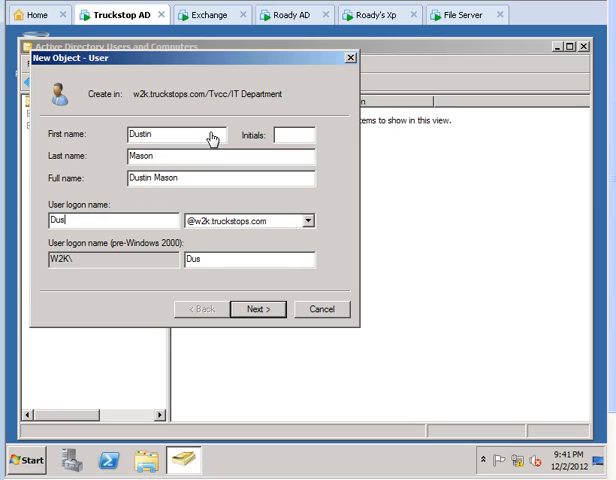
text(DustinM)
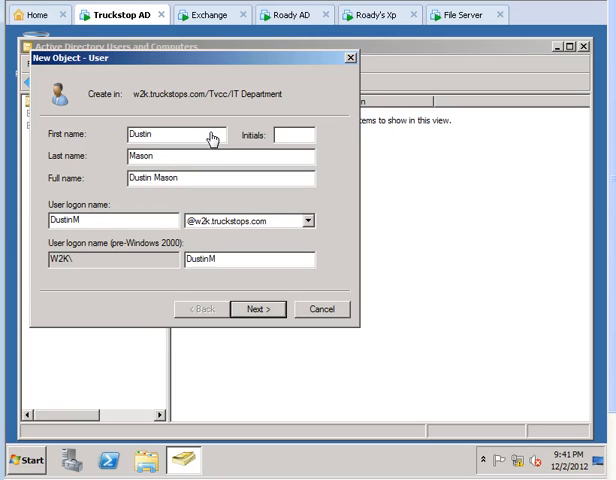
text(a)
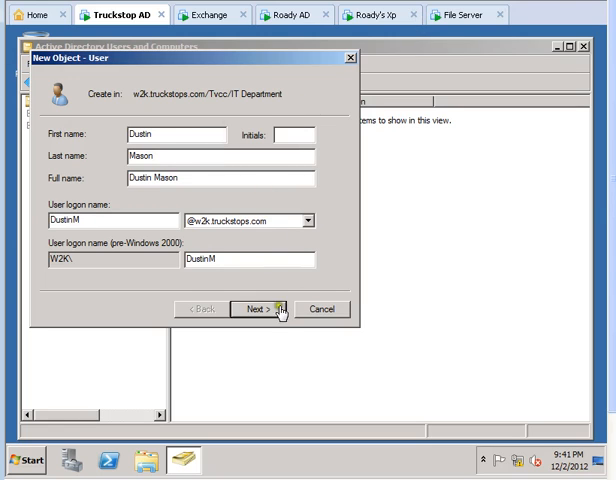
Enter and confirm the new user's password, keeping change-at-next-logon required
click(264, 308)
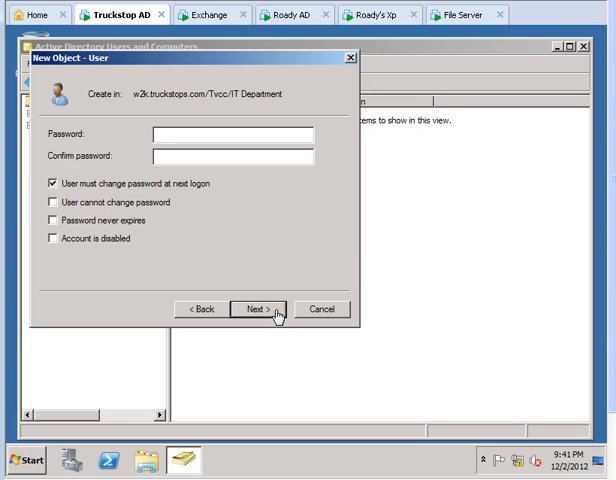
text(•)
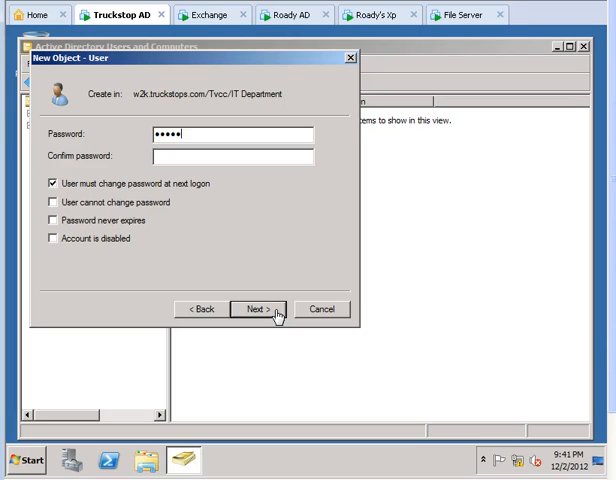
text(•)
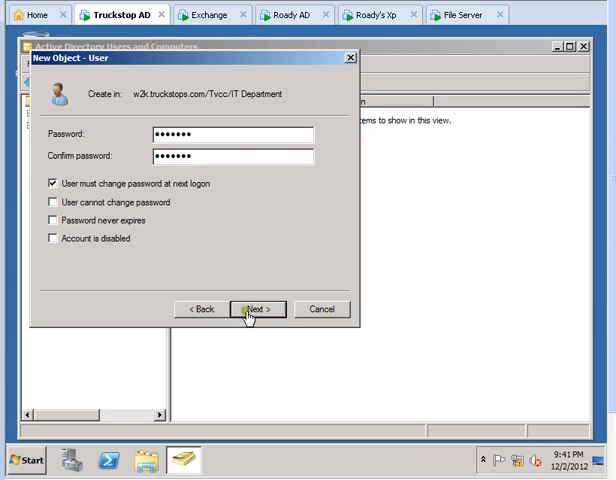
click(256, 308)
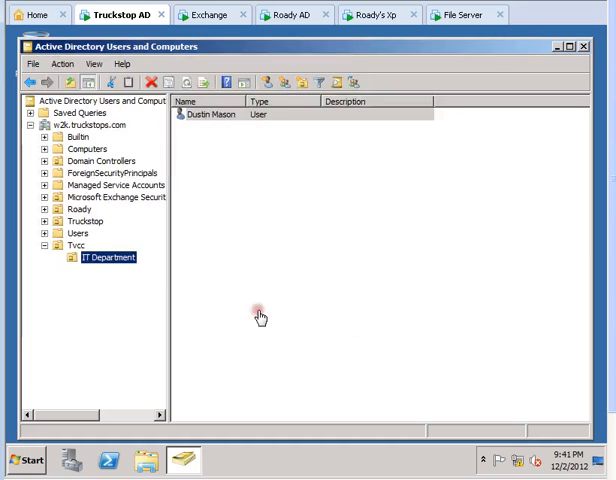
mouse_move(128, 300)
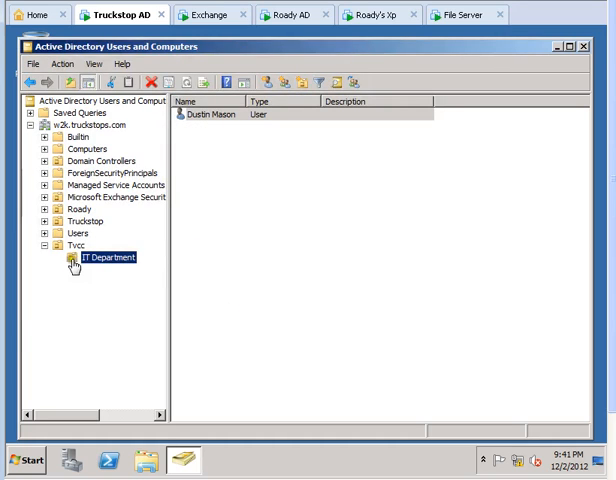
click(76, 232)
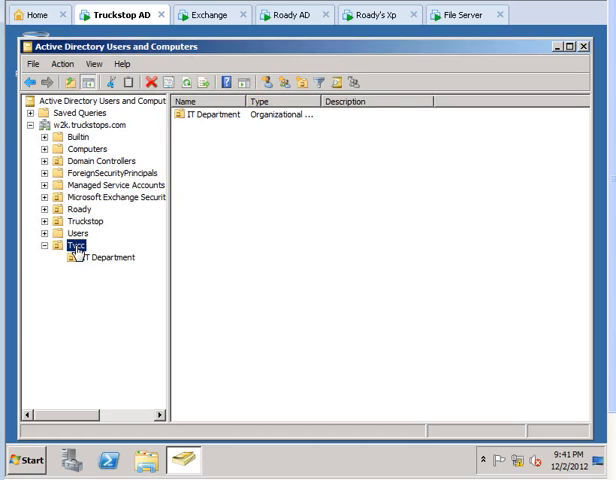
right_click(70, 240)
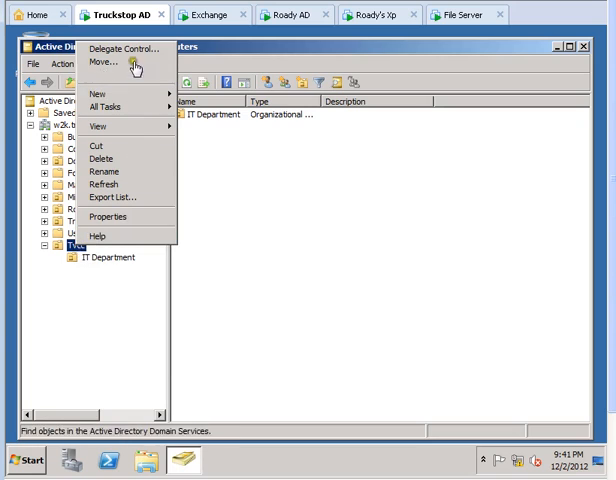
Start the Delegation of Control wizard for Tvcc and add the admin account as the delegate
click(120, 48)
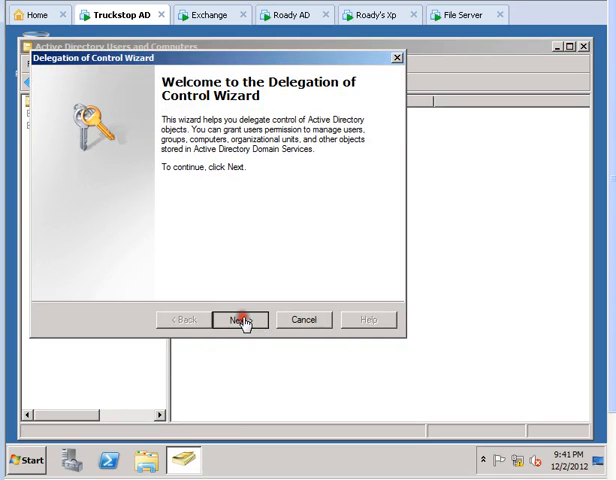
click(240, 320)
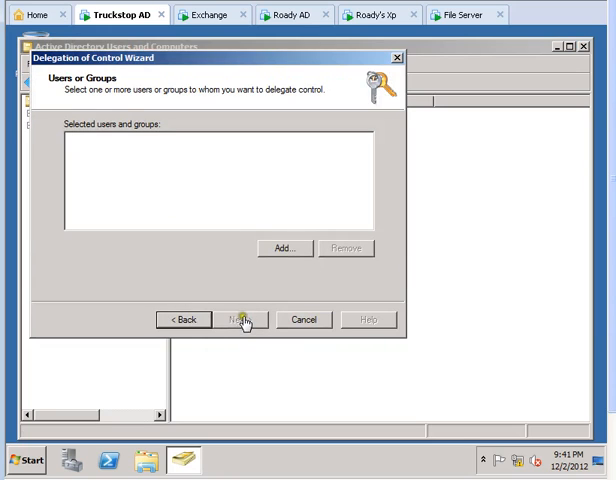
click(284, 246)
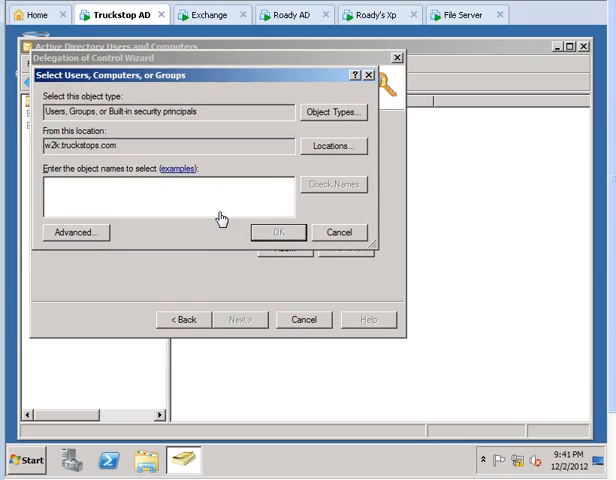
text(atifadmin)
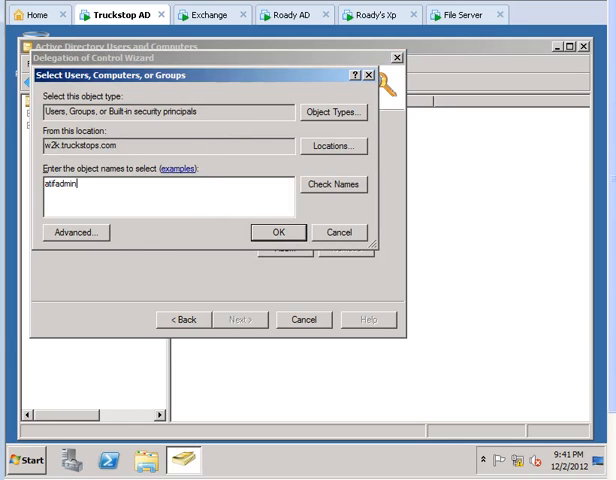
click(332, 184)
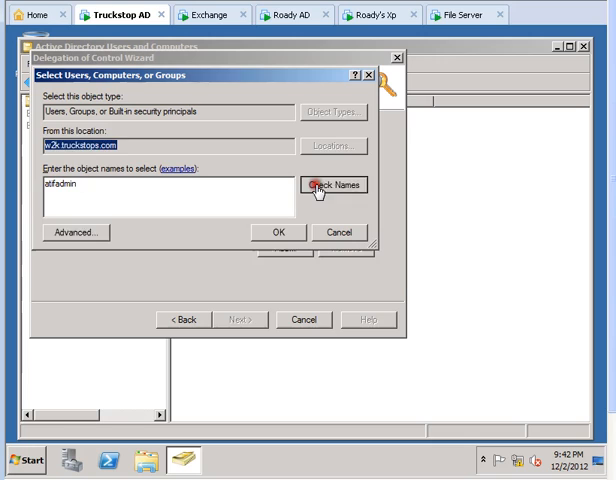
click(332, 184)
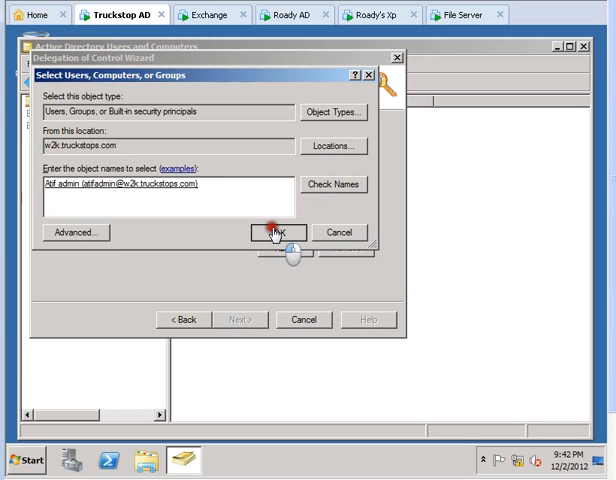
click(280, 232)
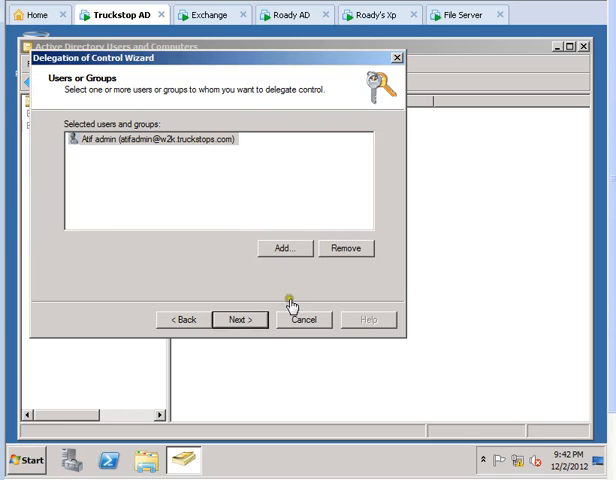
Delegate all common tasks over Tvcc to the admin account and finish the wizard
click(240, 320)
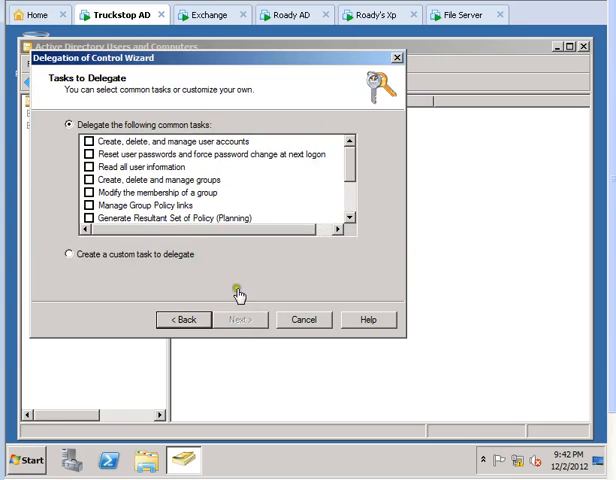
mouse_move(118, 188)
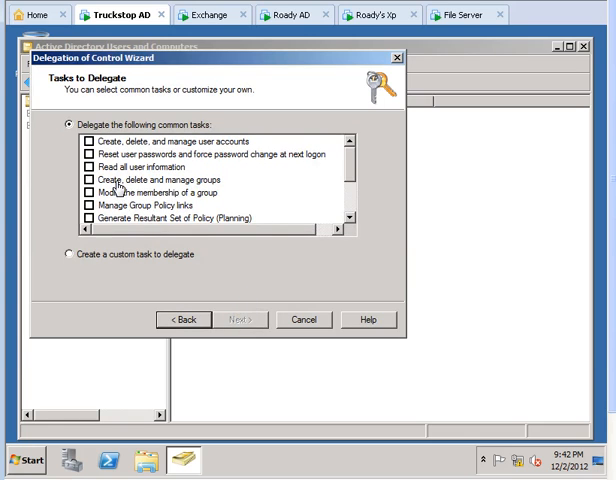
mouse_move(112, 172)
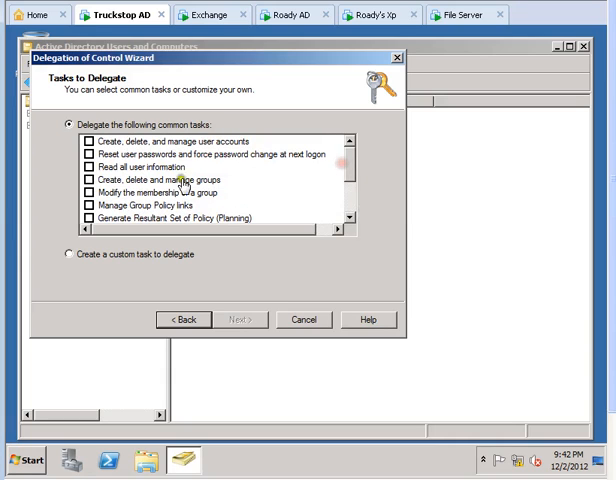
click(80, 148)
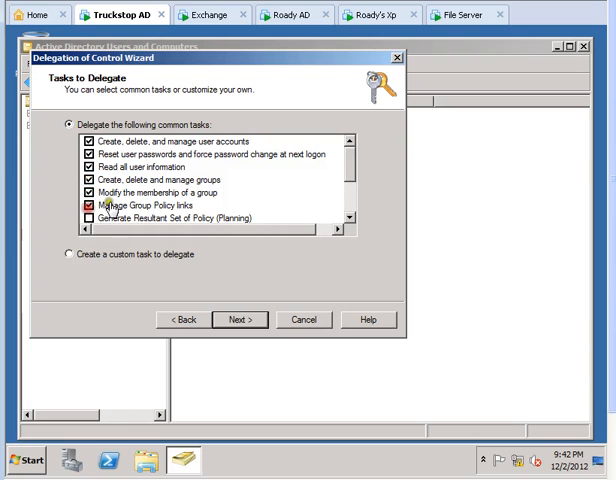
scroll(down, 3)
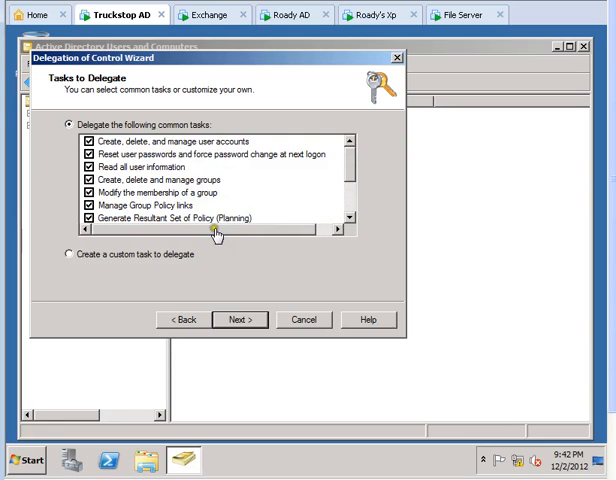
mouse_move(232, 264)
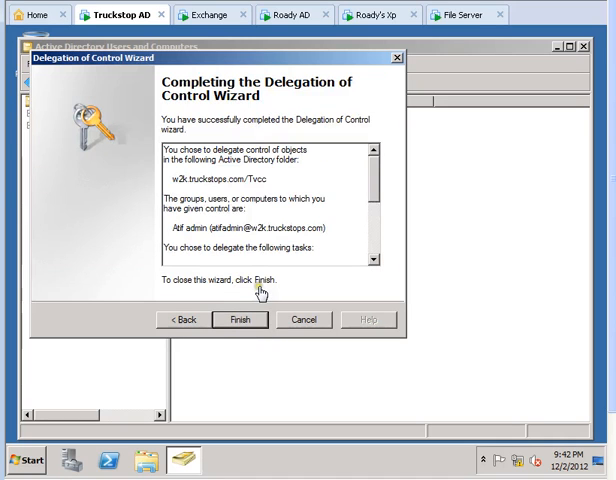
click(240, 320)
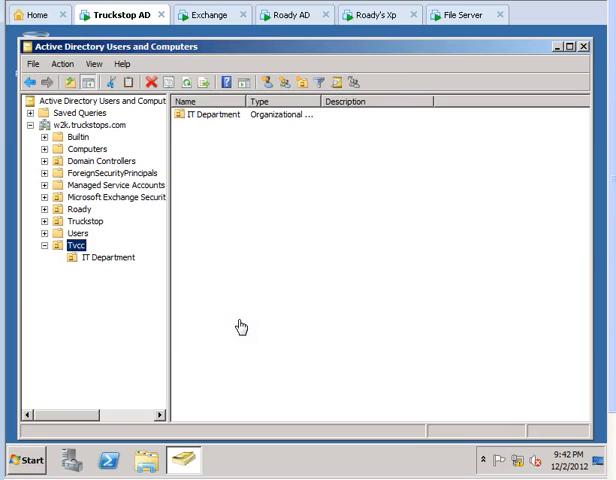